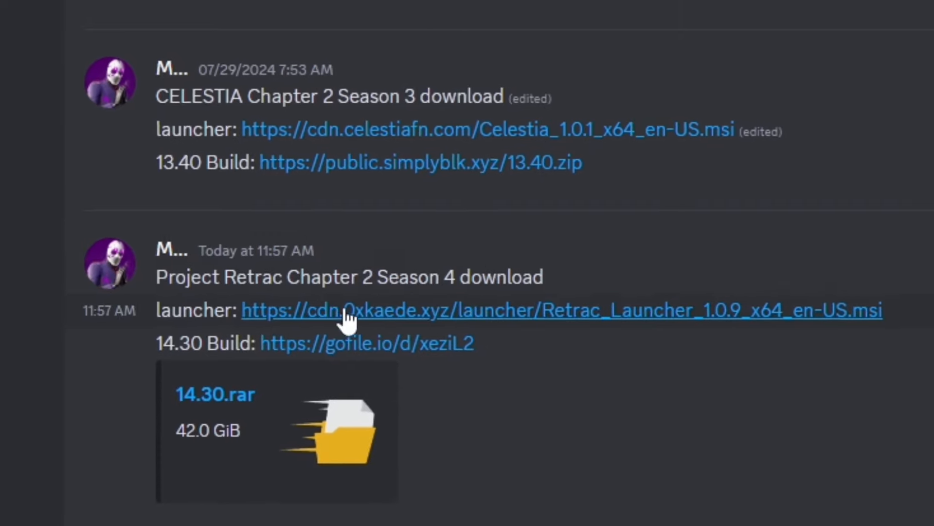
# Download the 6.6 MB Retrac Launcher .msi installer from the #downloads channel link
pyautogui.scroll(-3)
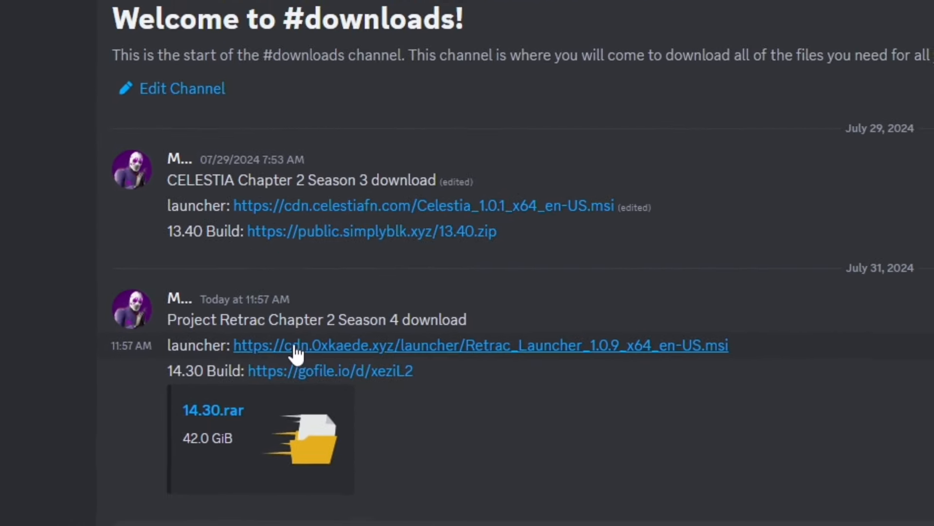
pyautogui.click(480, 345)
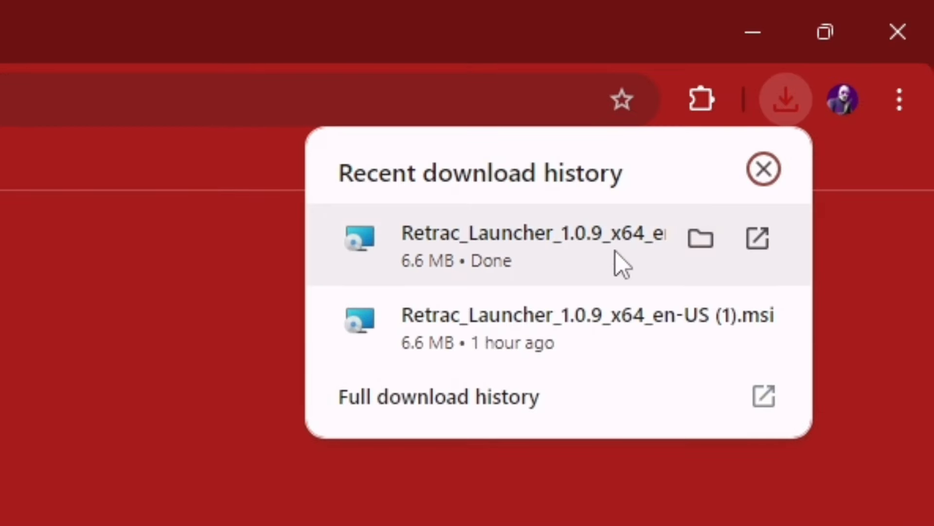
pyautogui.moveTo(549, 257)
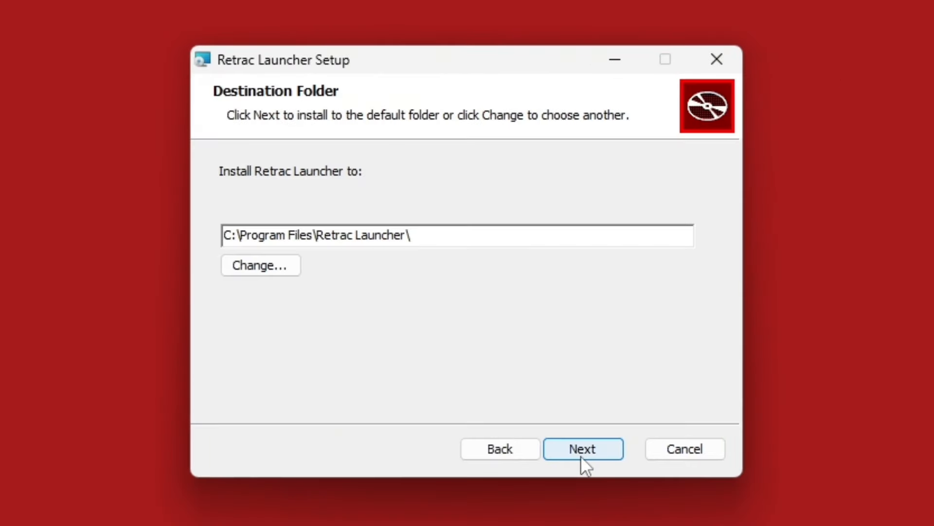
# Install Retrac Launcher into the default Program Files destination folder
pyautogui.click(583, 449)
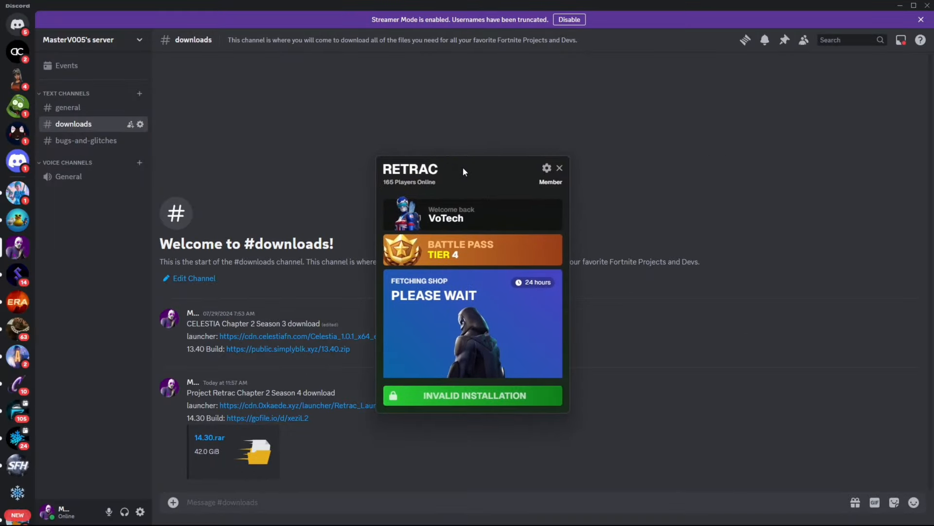
# Open the Retrac server's general channel and enter /cre to surface the create-account command
pyautogui.click(560, 167)
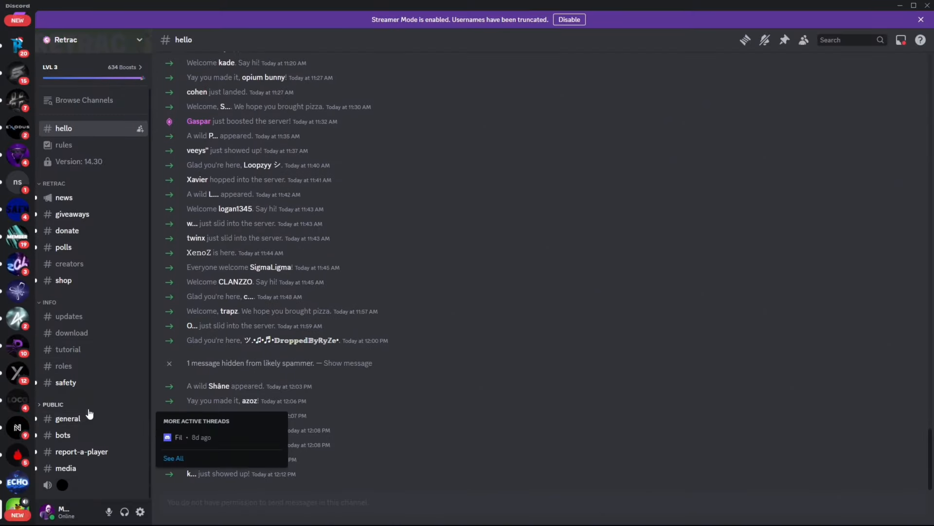
pyautogui.click(63, 434)
pyautogui.write('/')
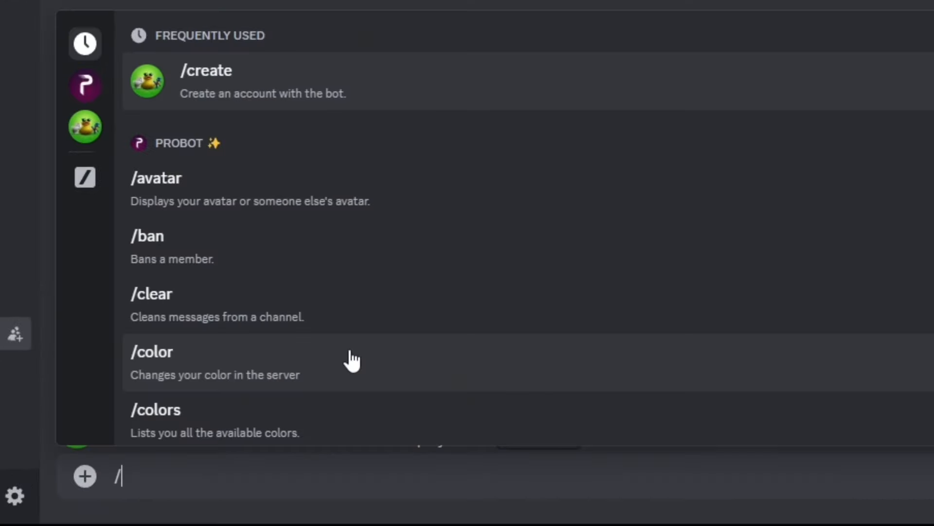
pyautogui.write('cre')
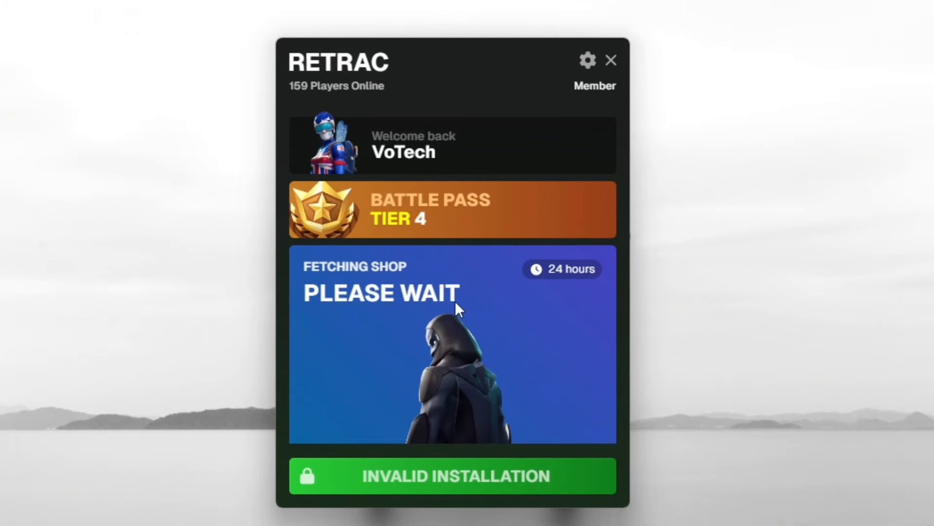
pyautogui.moveTo(419, 451)
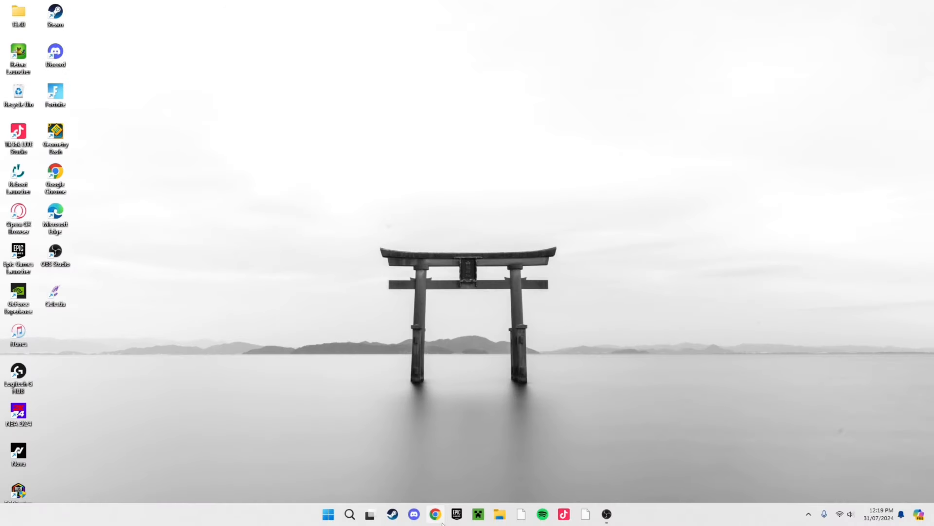
# Open Chrome and search for 'winrar'
pyautogui.click(434, 514)
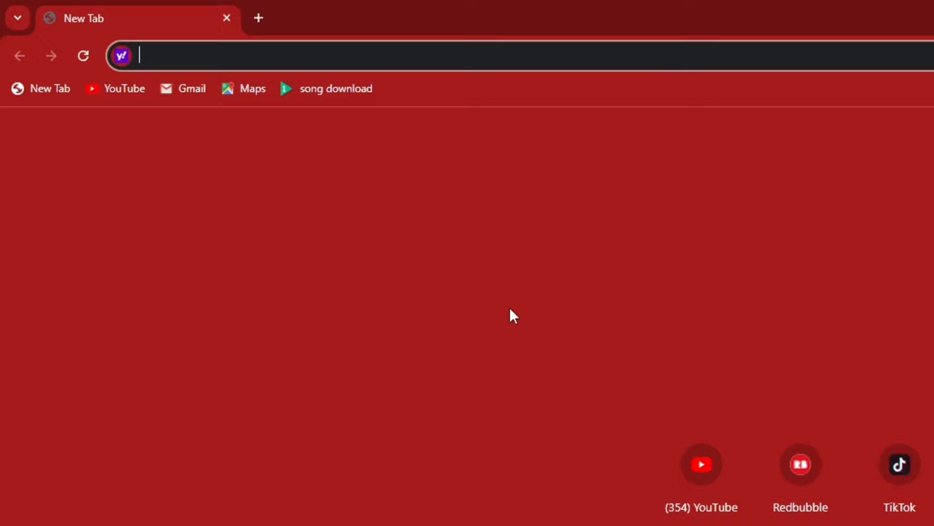
pyautogui.write('winrar')
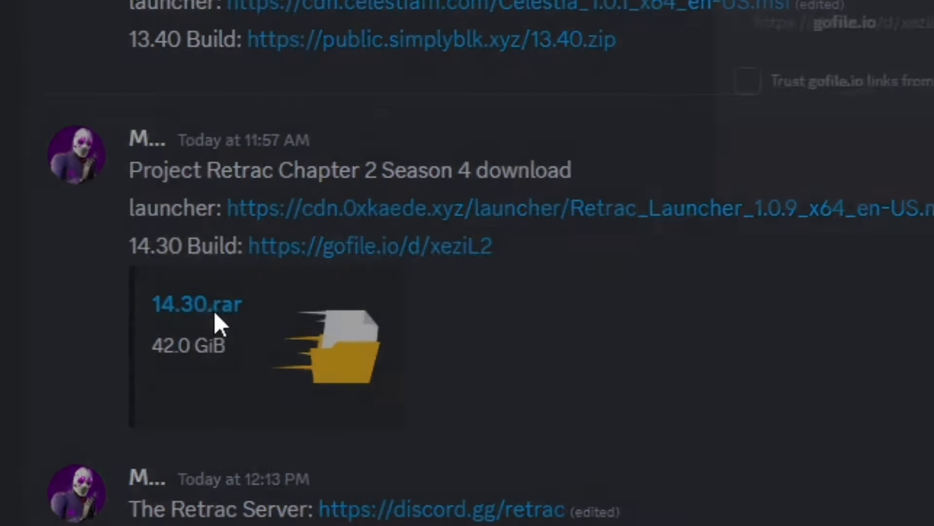
# Follow the 14.30 Build gofile.io link, confirming Visit Site in the leaving prompt
pyautogui.click(369, 244)
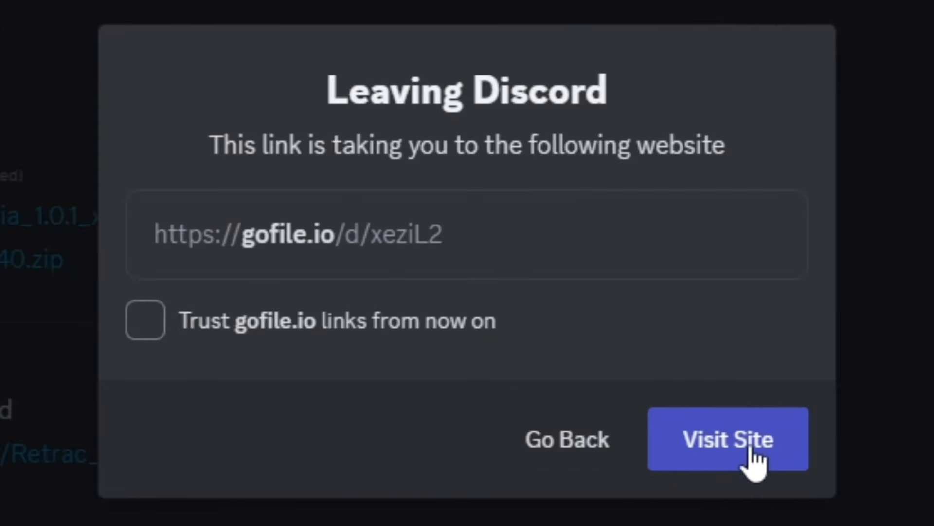
pyautogui.click(728, 439)
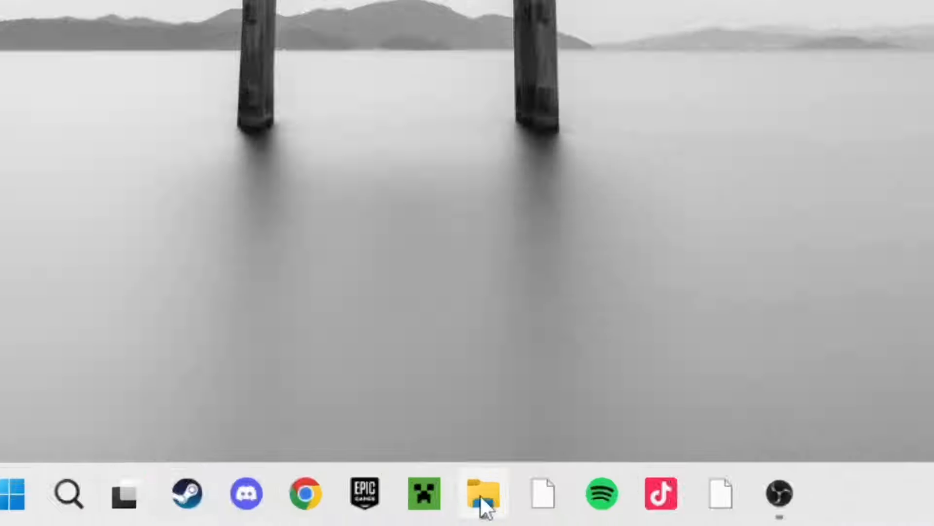
# Open Downloads and view the 14.30 (Chapter 2 Season 4) archive's build folder in WinRAR
pyautogui.click(482, 492)
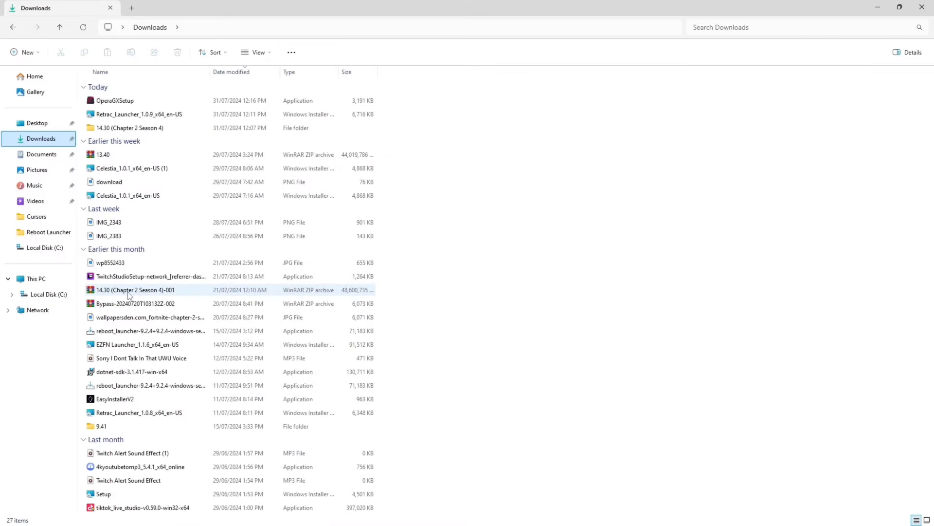
pyautogui.doubleClick(134, 289)
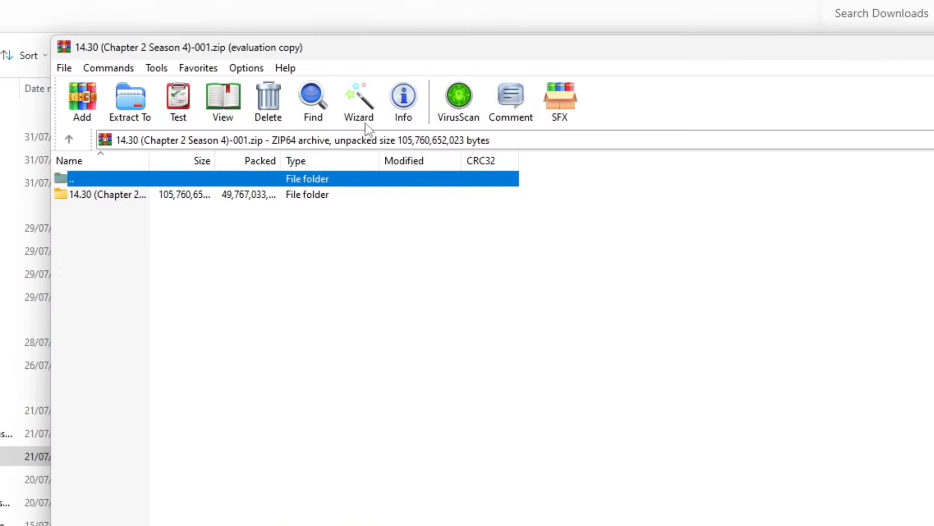
pyautogui.doubleClick(110, 194)
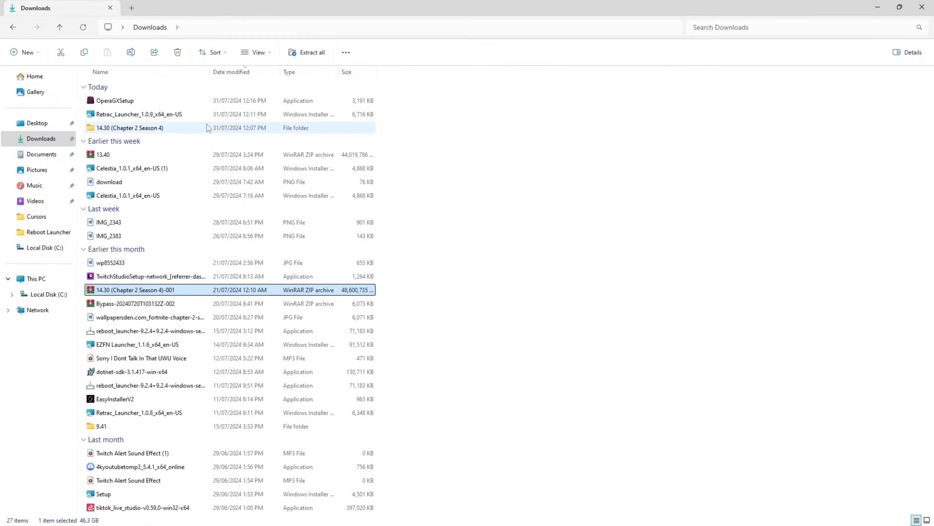
pyautogui.moveTo(130, 128)
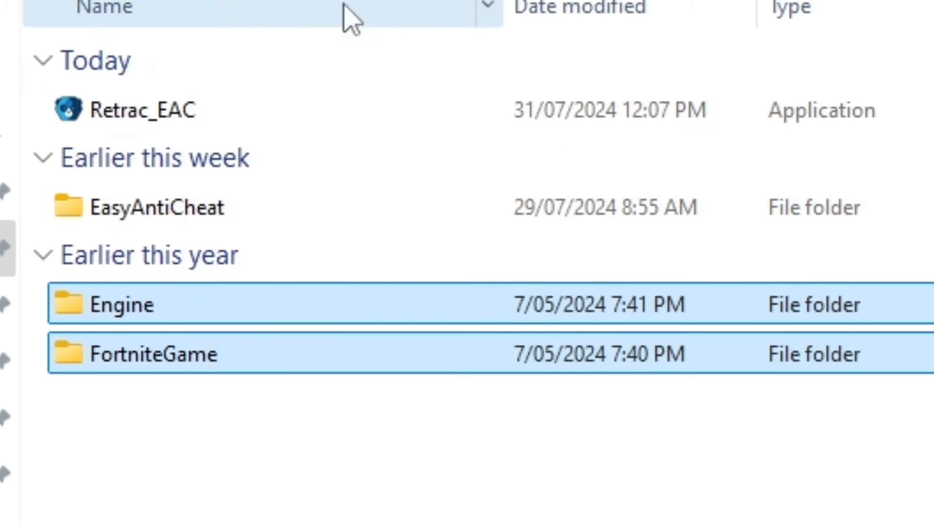
pyautogui.moveTo(286, 114)
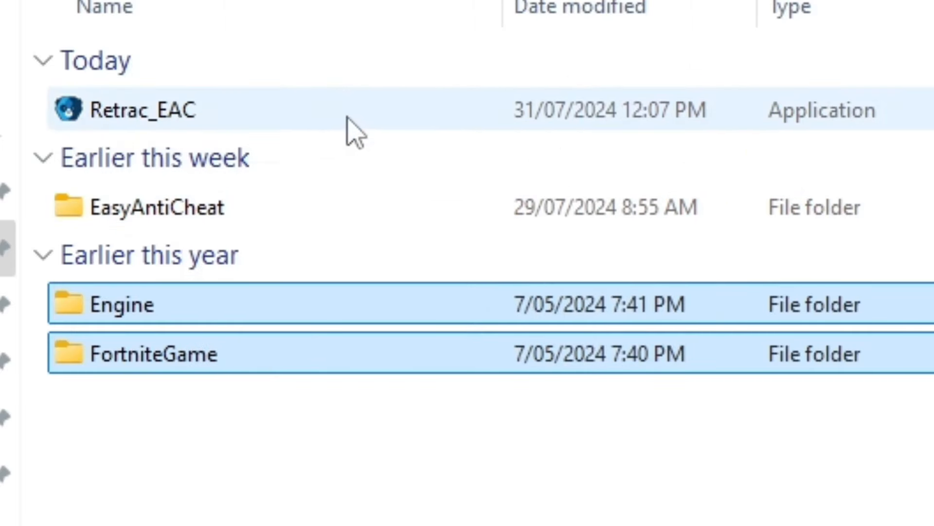
pyautogui.moveTo(262, 117)
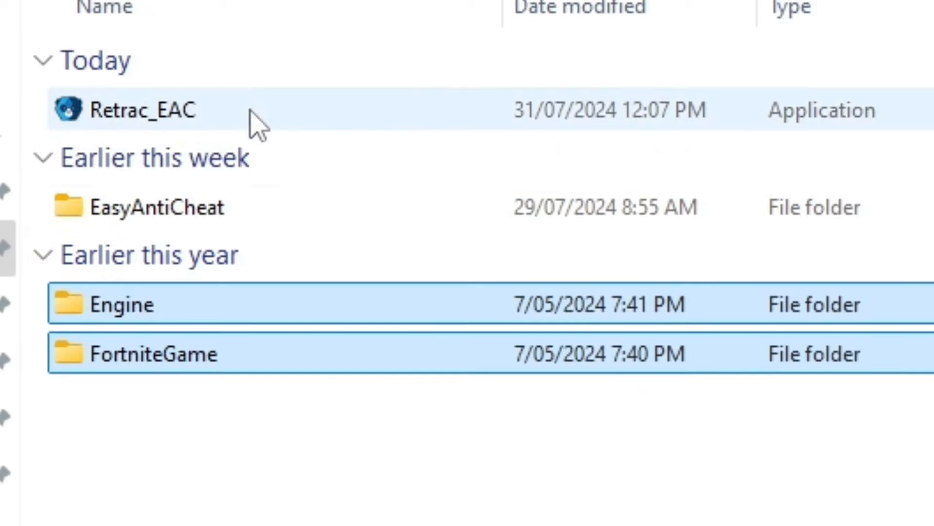
# Run Retrac_EAC from the extracted 14.30 (Chapter 2 Season 4) build folder
pyautogui.doubleClick(141, 111)
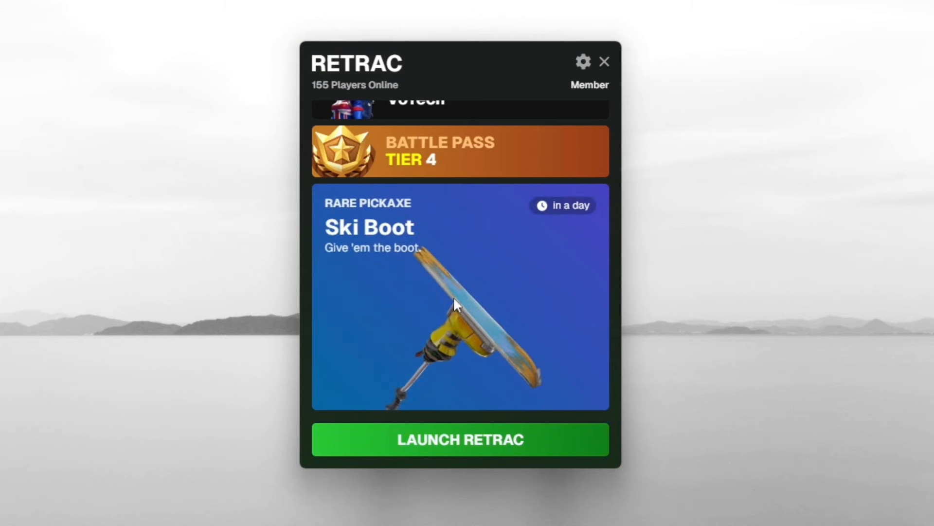
# Launch the game with LAUNCH RETRAC to reach Solo, Duos, Squads and Lategame selection
pyautogui.click(459, 439)
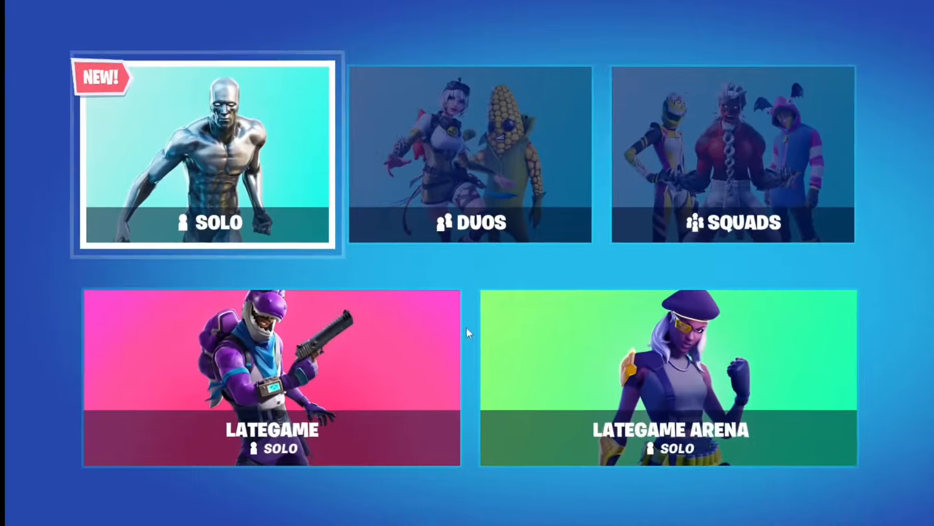
# Choose Lategame mode, start matchmaking with PLAY!, then cancel the queue
pyautogui.click(471, 23)
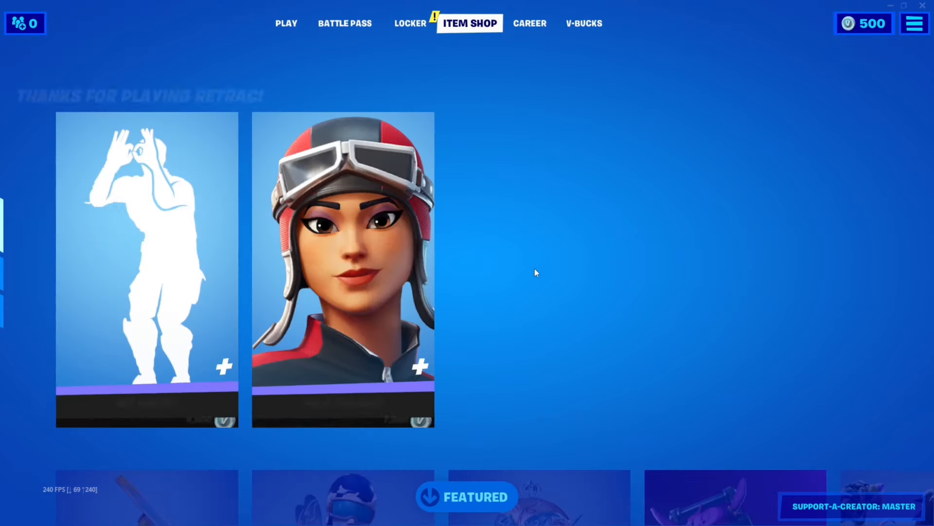
pyautogui.scroll(-3)
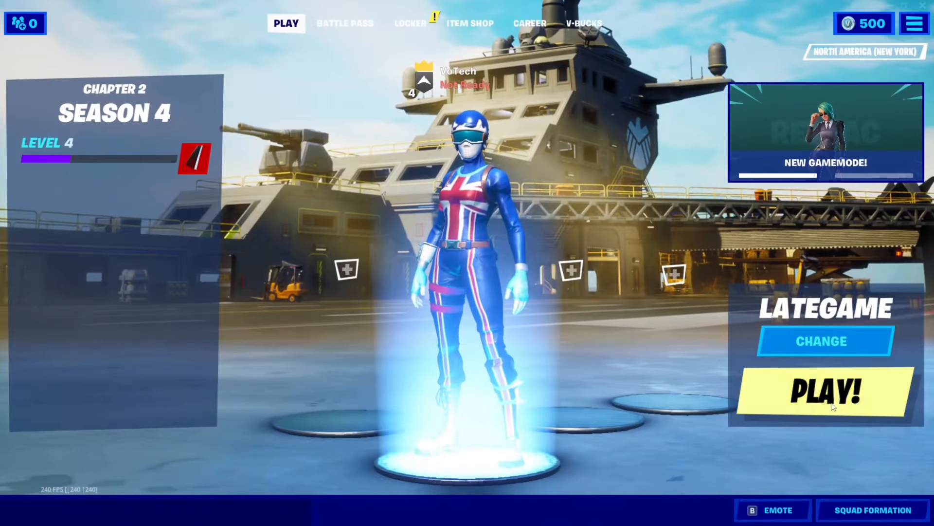
pyautogui.click(914, 23)
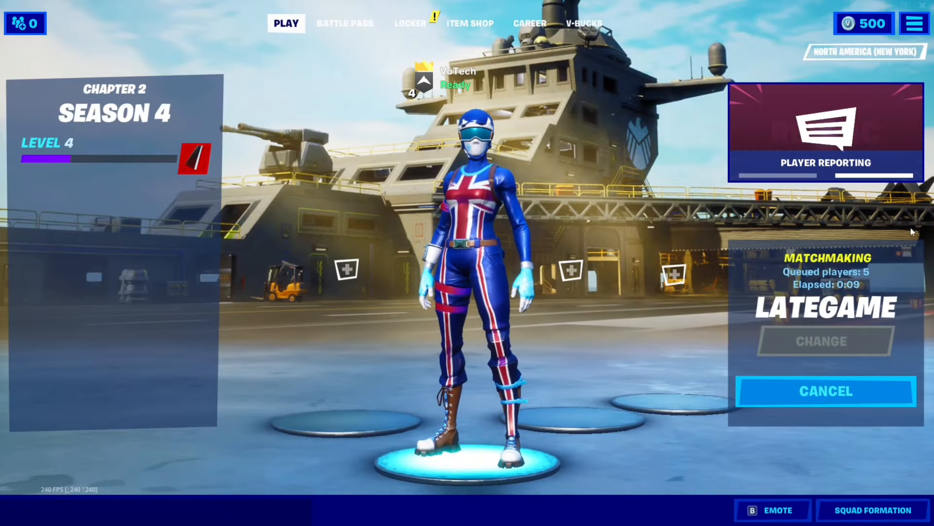
pyautogui.click(825, 391)
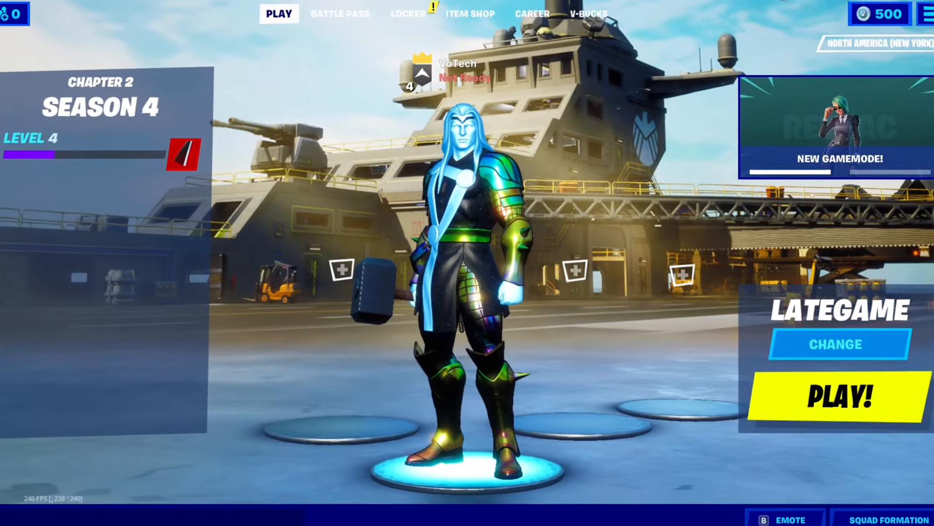